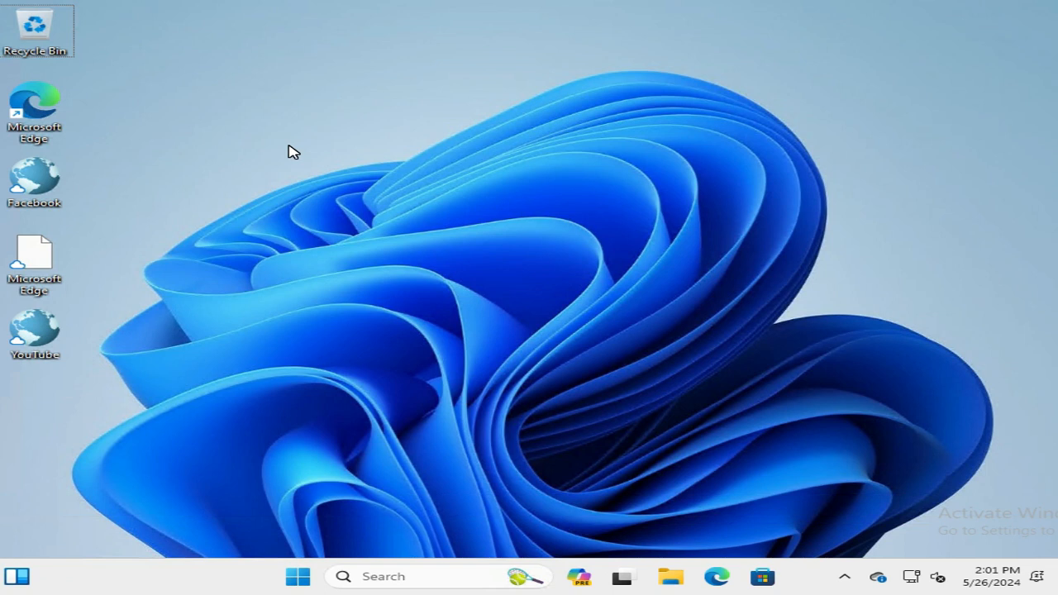
{"action": "mouse_move", "coordinate": [341, 333]}
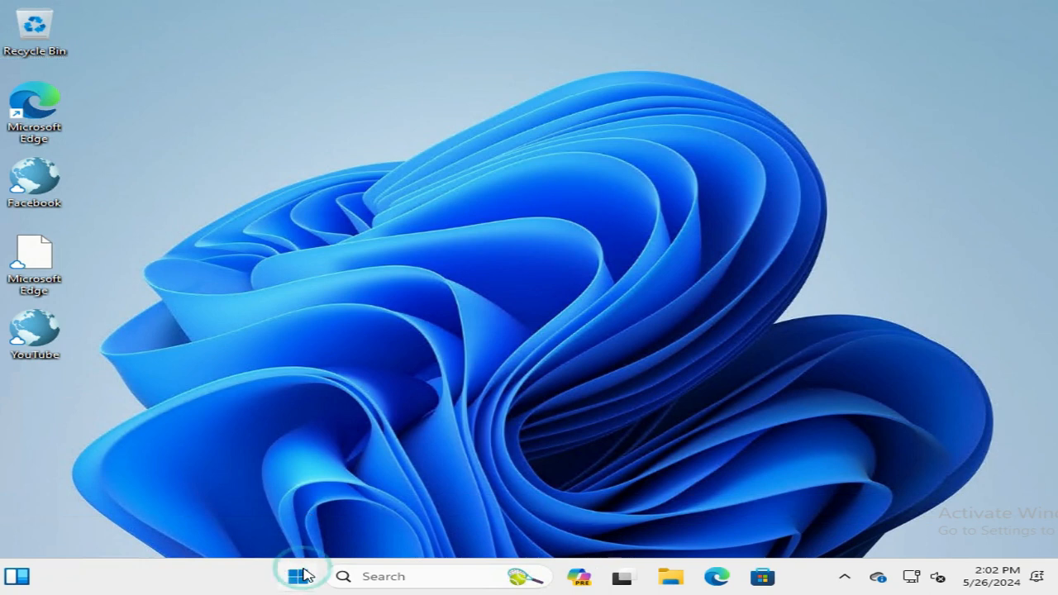
Launch the Settings app from the Start menu's pinned icons.
{"action": "left_click", "coordinate": [284, 577]}
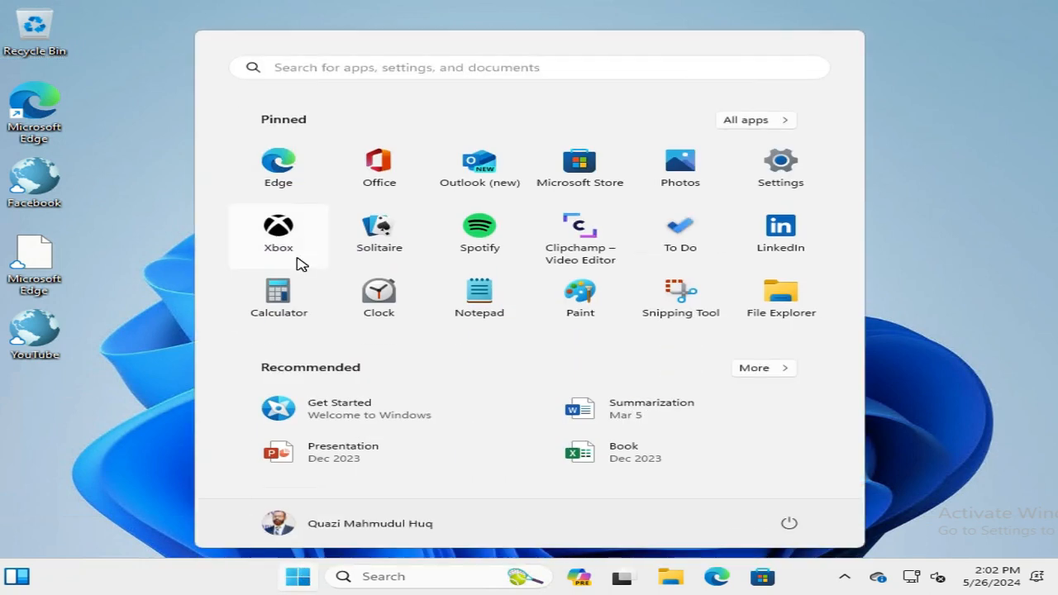
{"action": "mouse_move", "coordinate": [788, 175]}
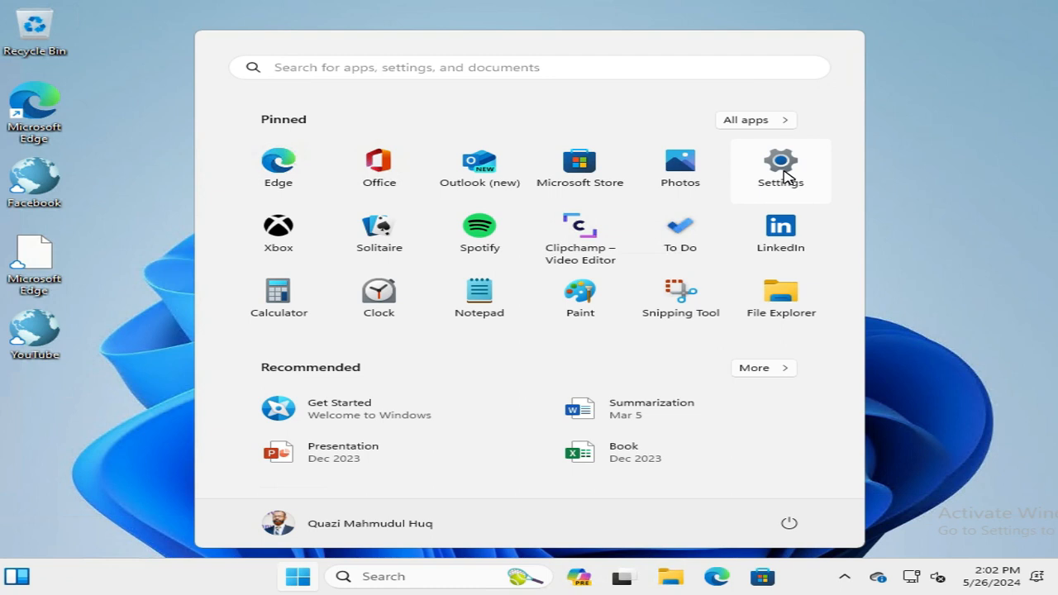
{"action": "left_click", "coordinate": [781, 159]}
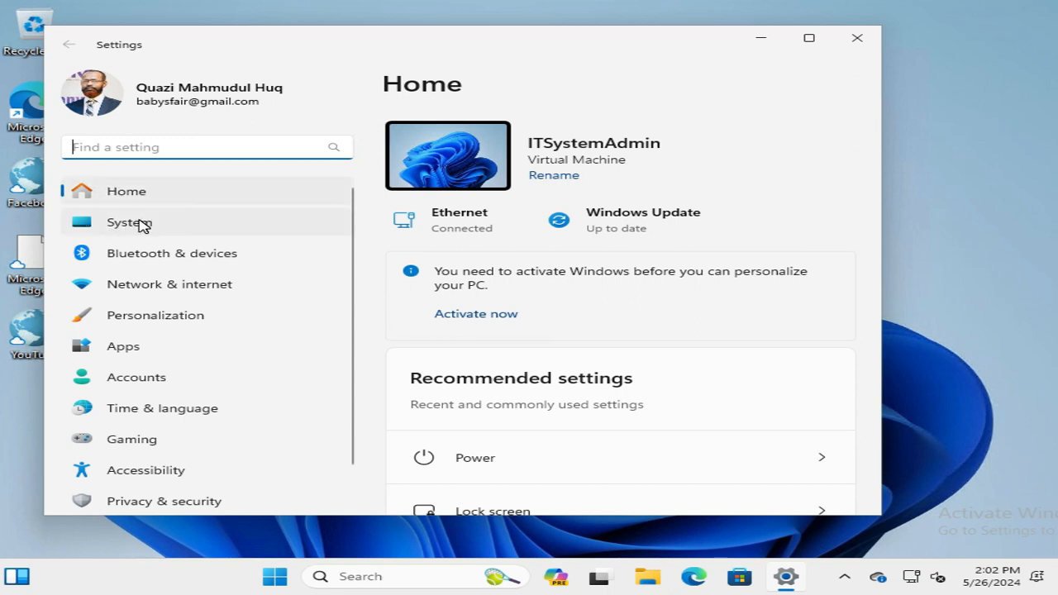
Go to the System category and scroll until the Power entry is visible.
{"action": "left_click", "coordinate": [129, 221]}
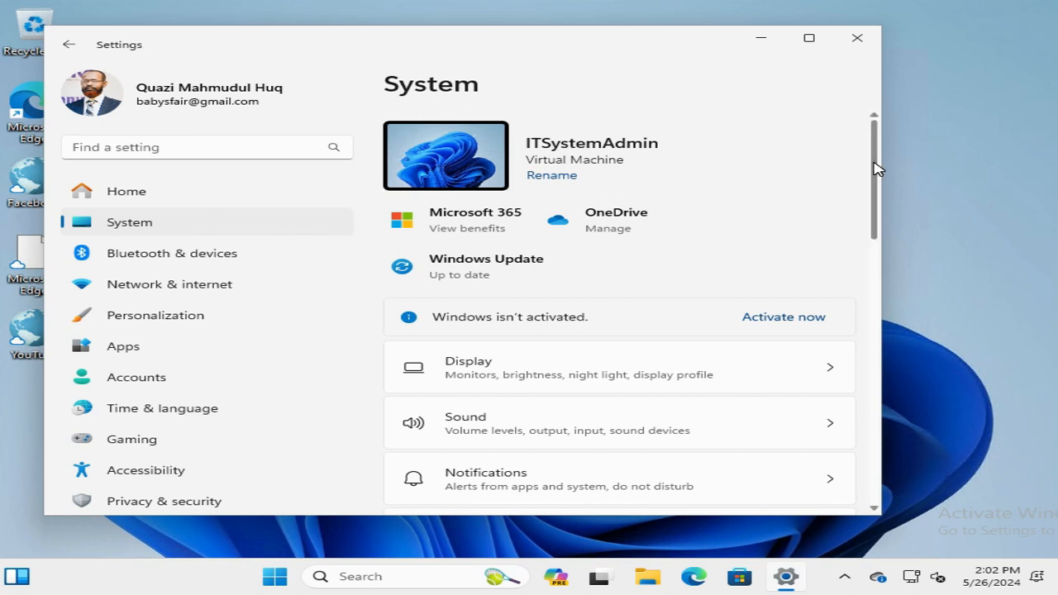
{"action": "scroll", "scroll_direction": "down", "scroll_amount": 3}
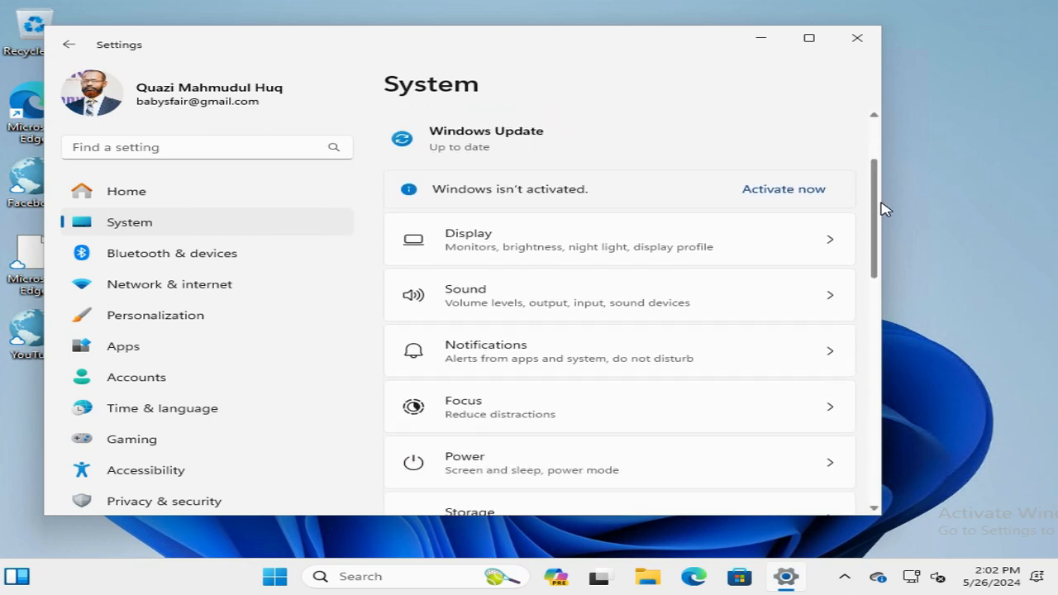
{"action": "scroll", "scroll_direction": "down", "scroll_amount": 3}
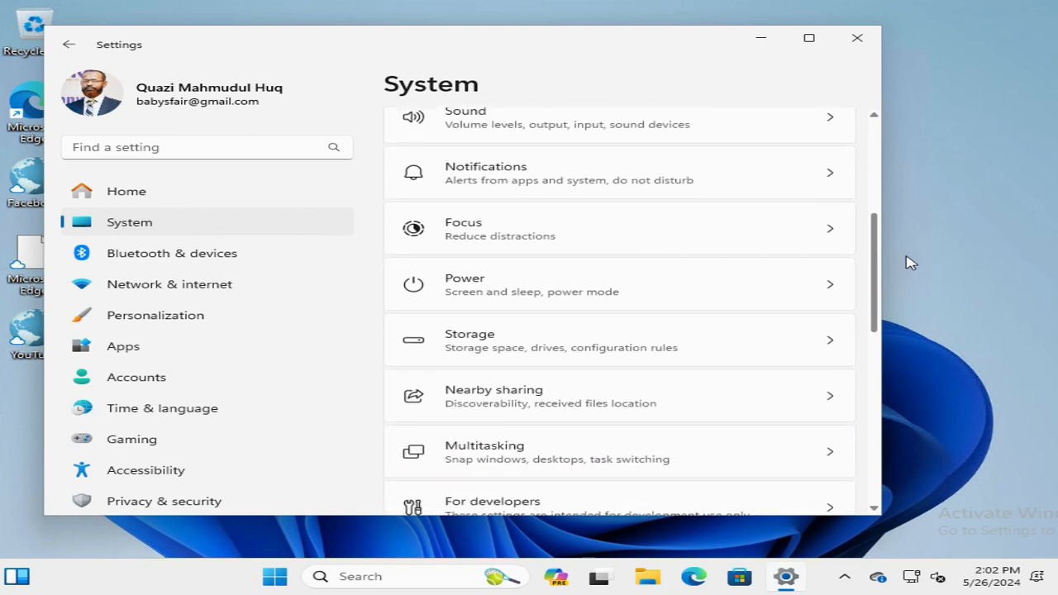
{"action": "scroll", "scroll_direction": "down", "scroll_amount": 3}
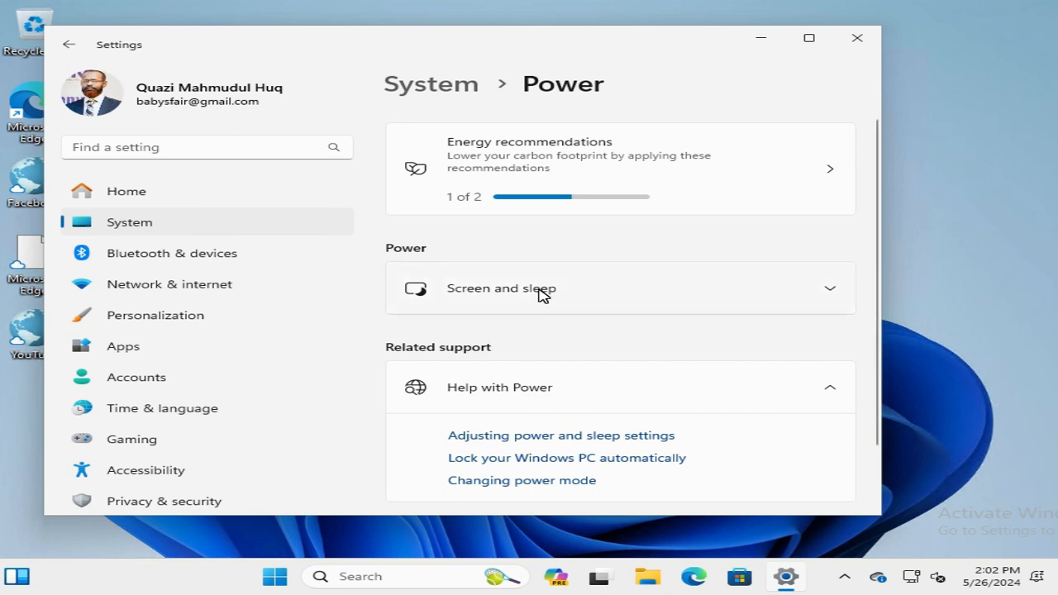
{"action": "mouse_move", "coordinate": [530, 299]}
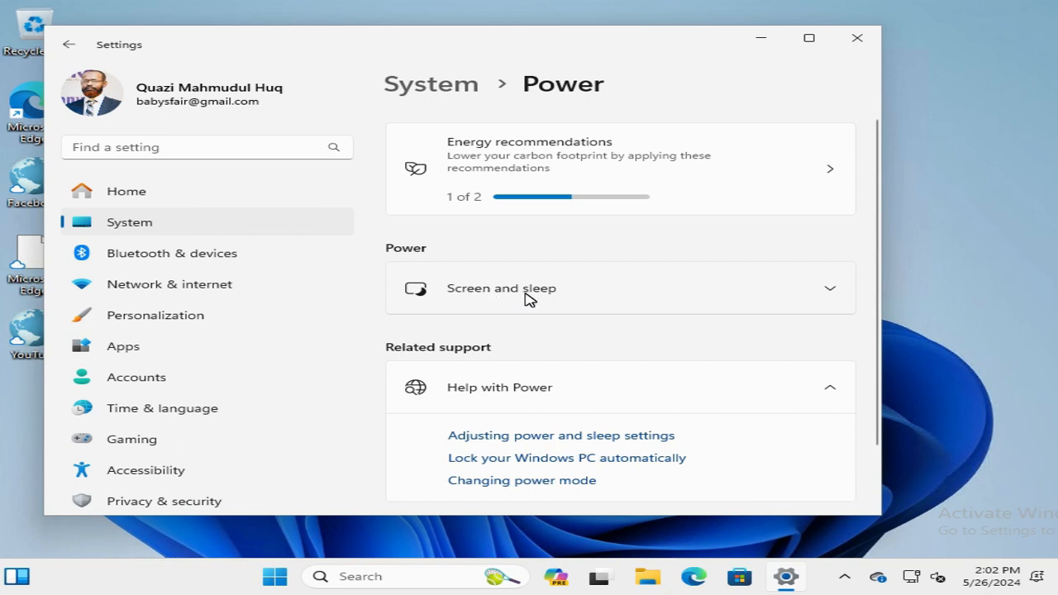
{"action": "mouse_move", "coordinate": [546, 296]}
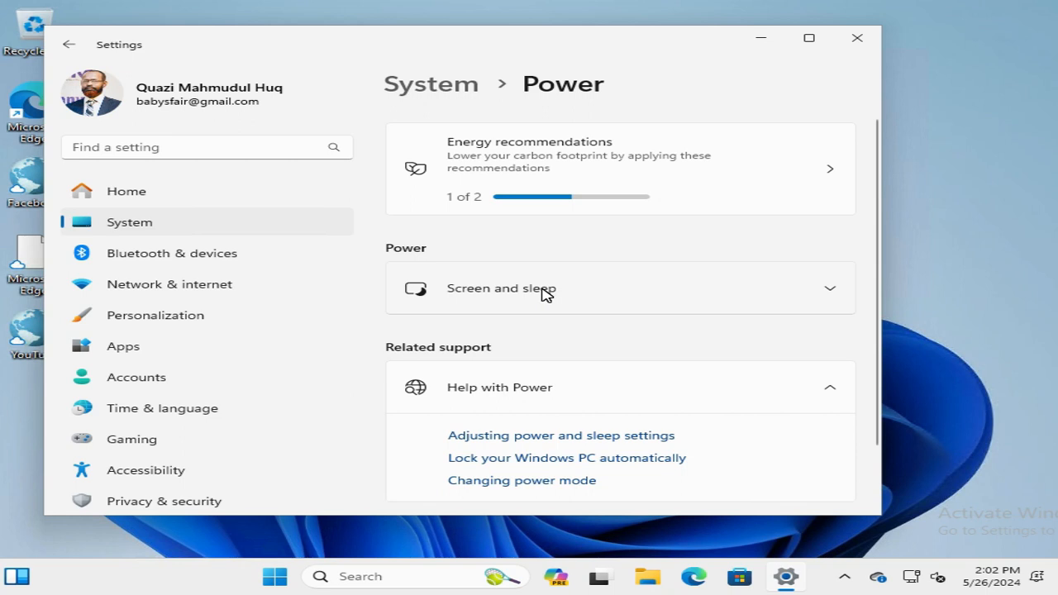
Expand the Screen and sleep section on the Power page, showing screen turn-off at Never.
{"action": "left_click", "coordinate": [539, 288]}
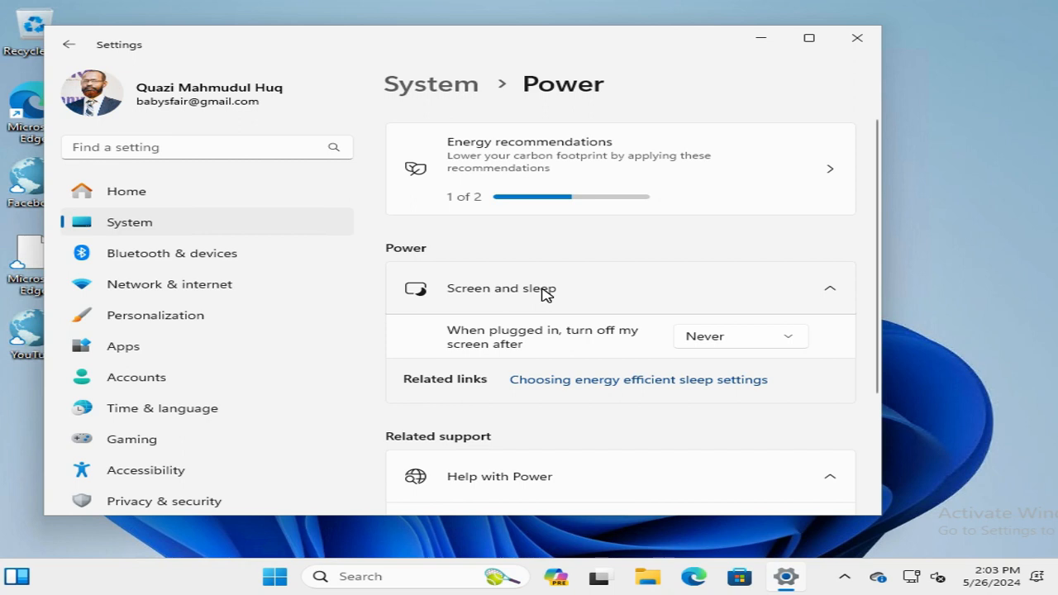
{"action": "mouse_move", "coordinate": [545, 339]}
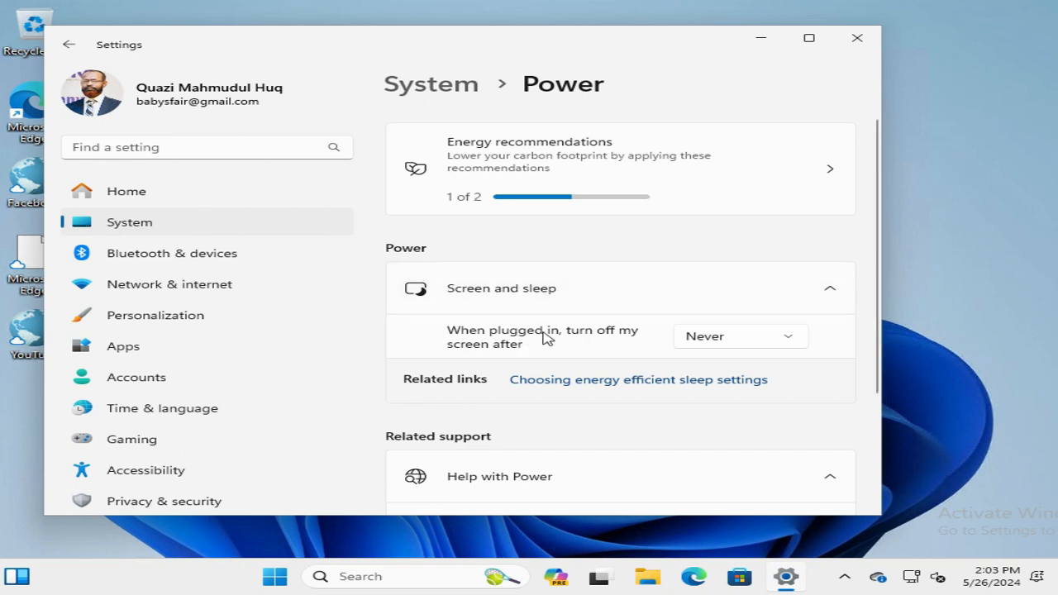
{"action": "mouse_move", "coordinate": [609, 339]}
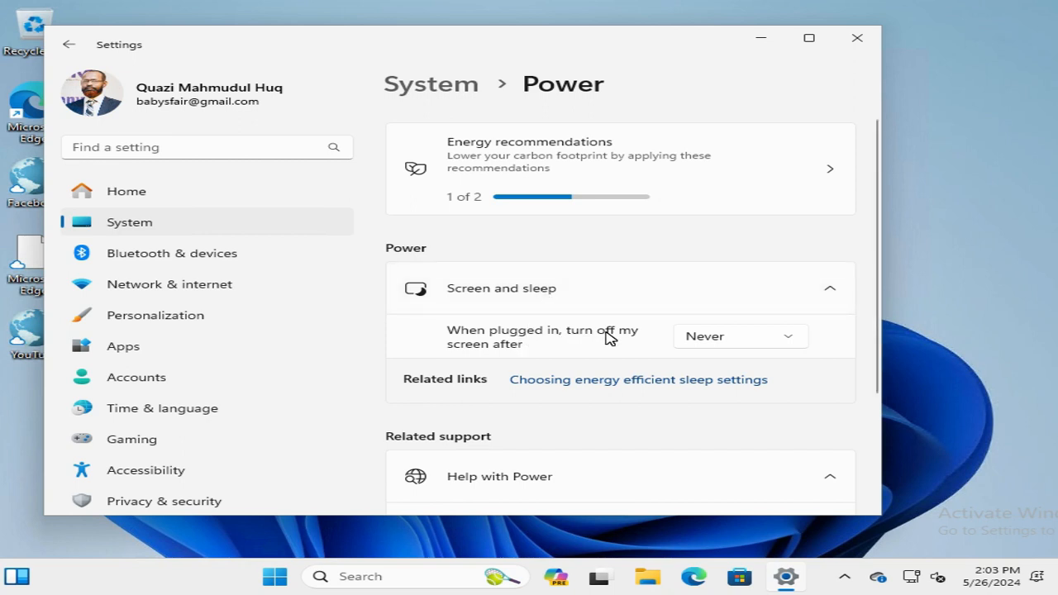
{"action": "mouse_move", "coordinate": [493, 367]}
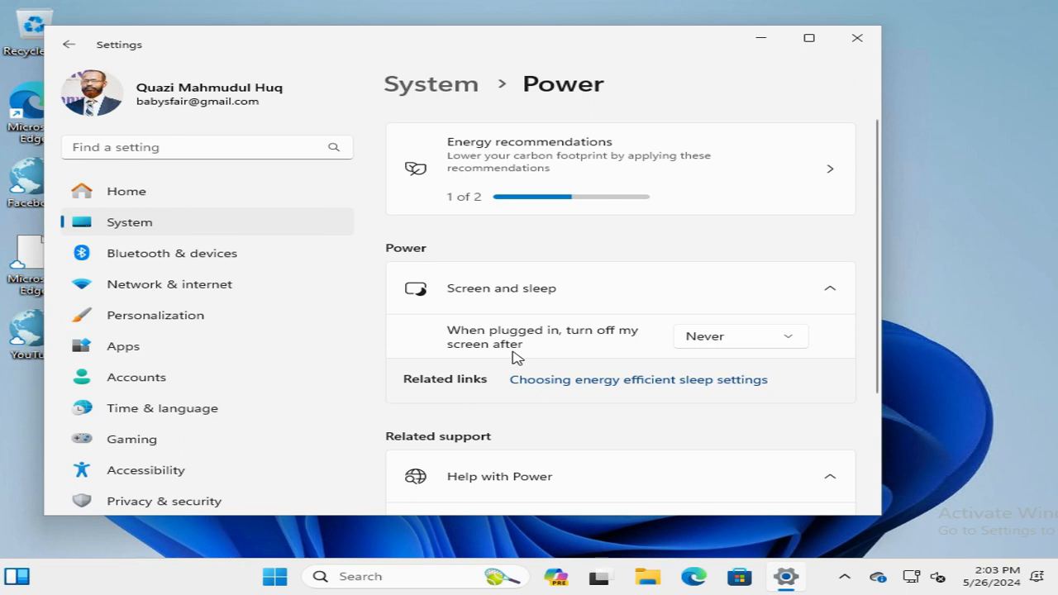
{"action": "mouse_move", "coordinate": [754, 343]}
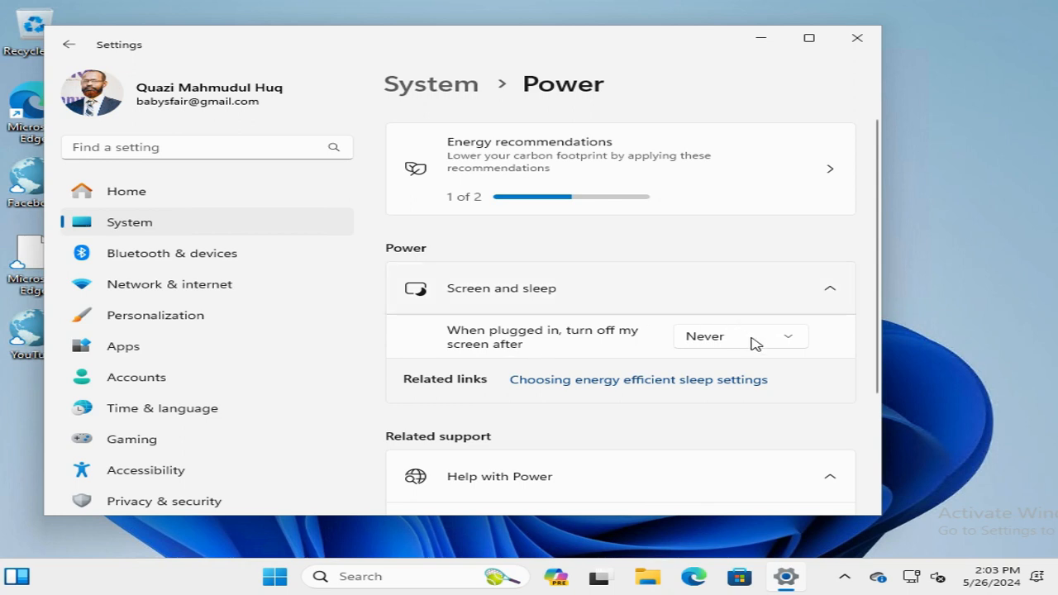
Set 'When plugged in, turn off my screen after' to 5 minutes.
{"action": "left_click", "coordinate": [754, 341]}
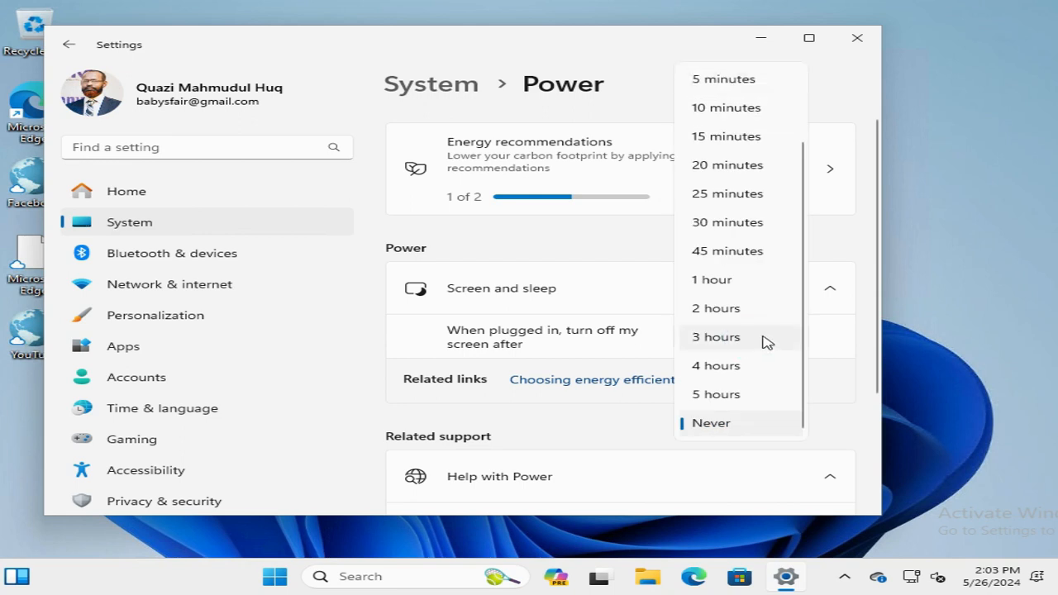
{"action": "mouse_move", "coordinate": [803, 318]}
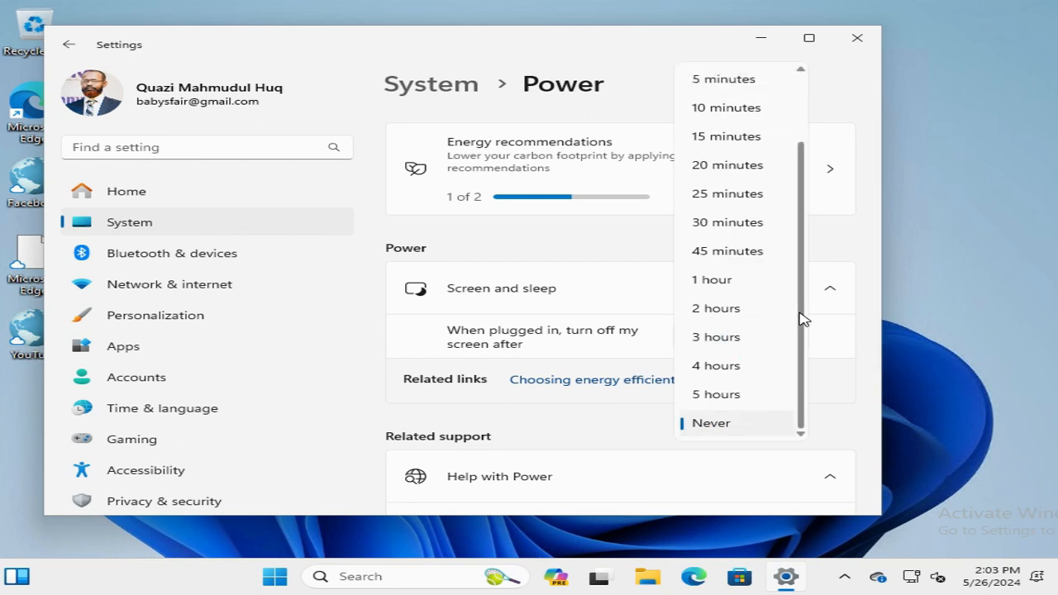
{"action": "scroll", "scroll_direction": "up", "scroll_amount": 3}
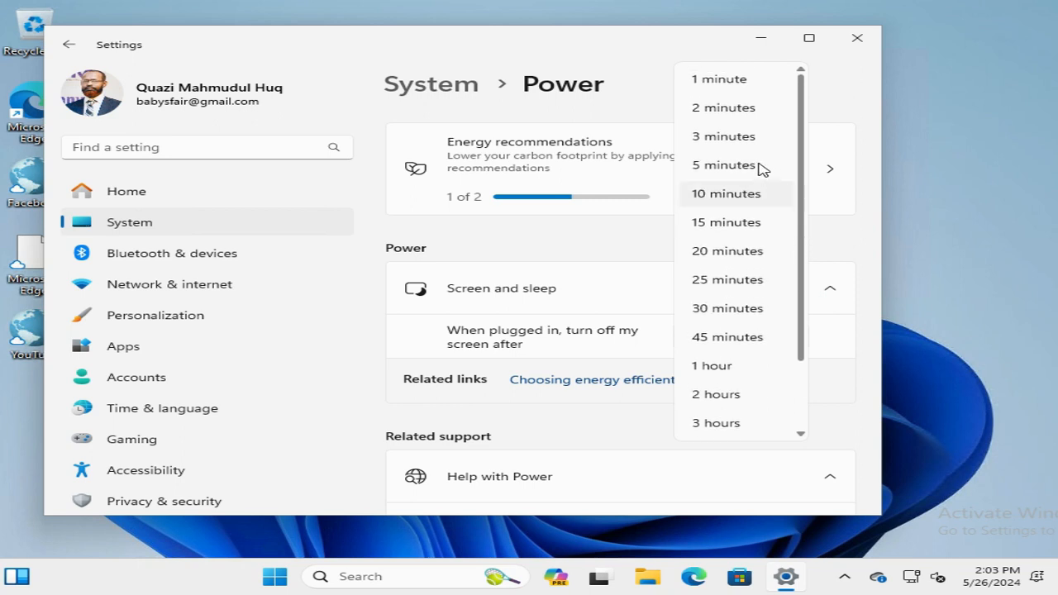
{"action": "left_click", "coordinate": [723, 165]}
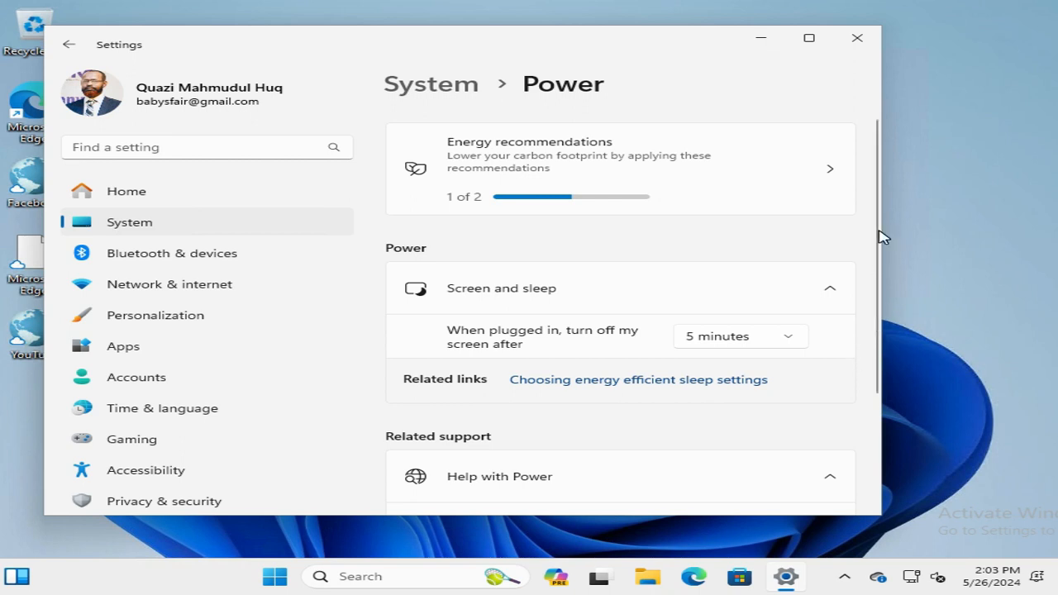
{"action": "scroll", "scroll_direction": "down", "scroll_amount": 3}
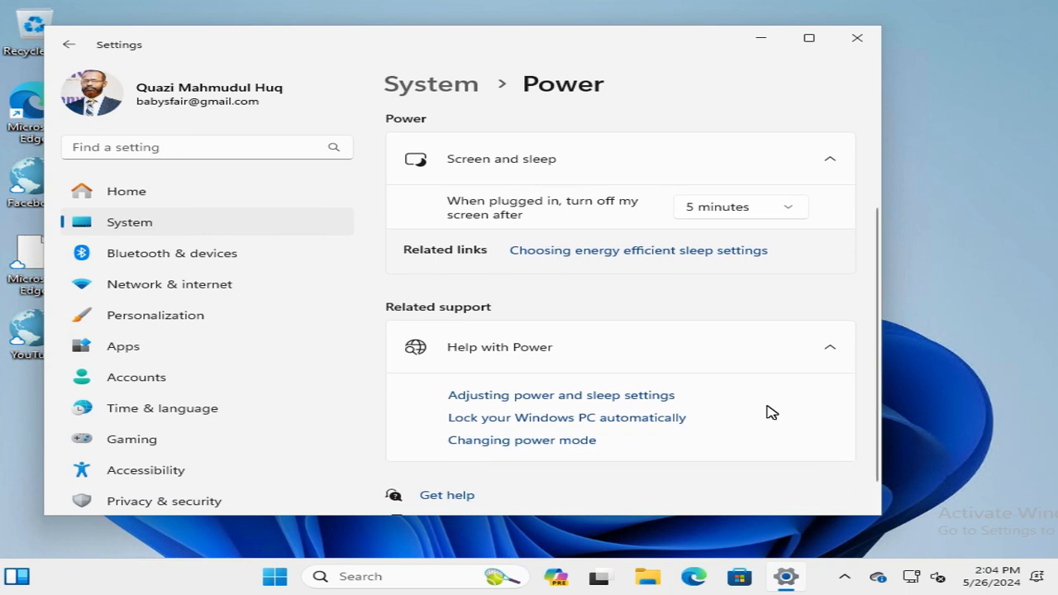